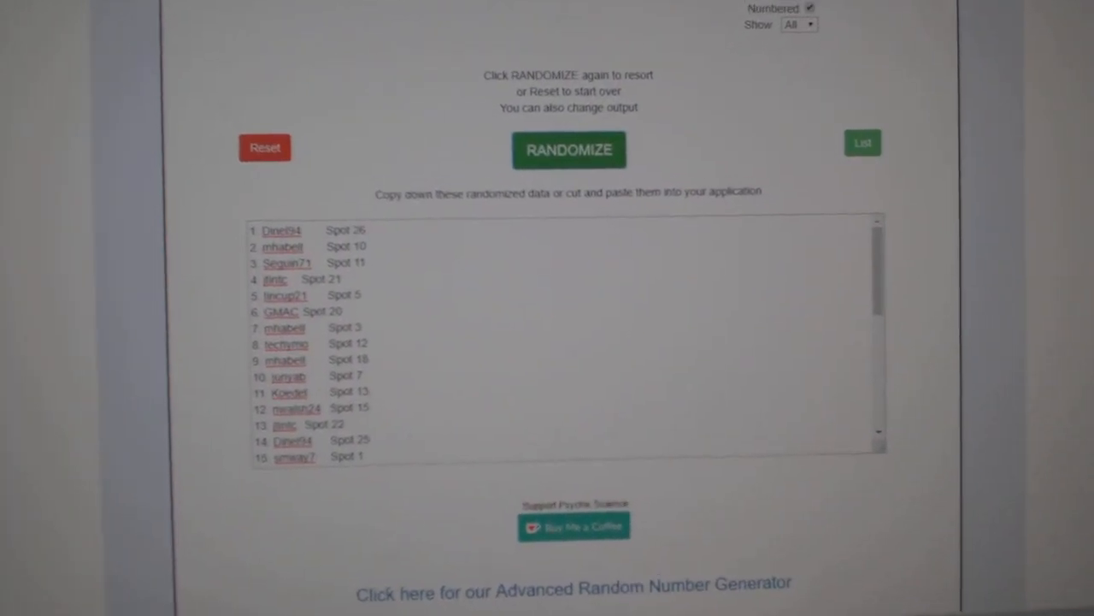
# Enter the hockey team cities and randomize them into a new shuffled order in the output box
pyautogui.click(569, 150)
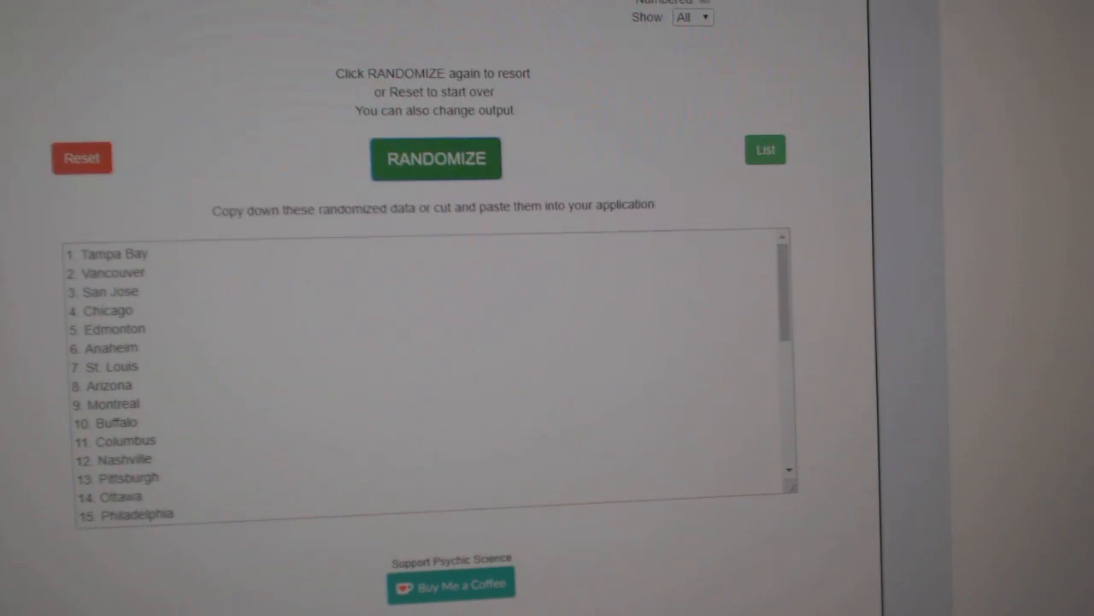
pyautogui.click(436, 157)
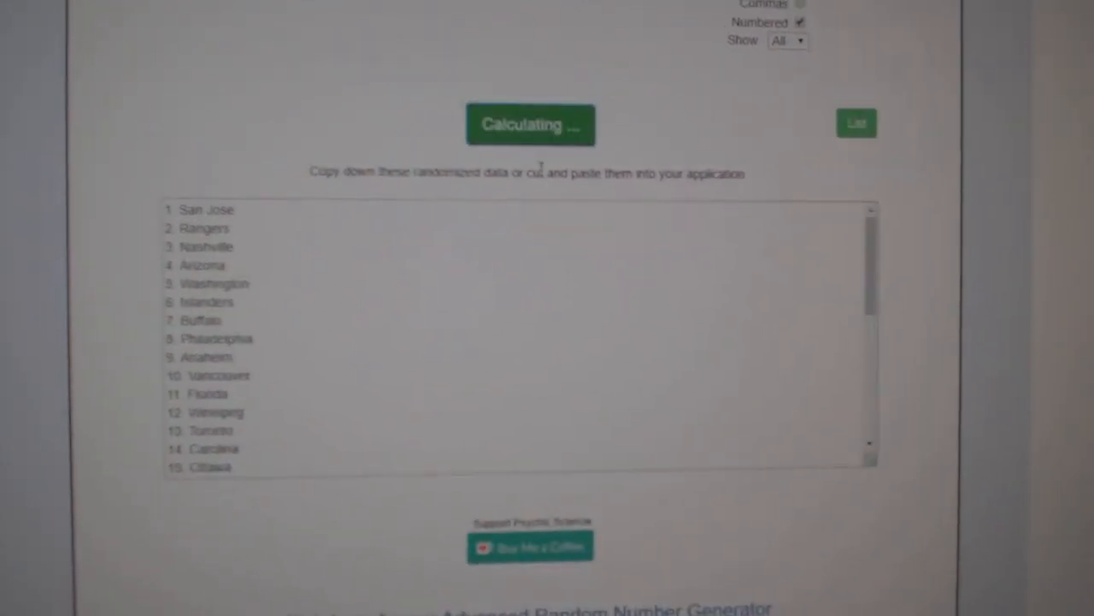